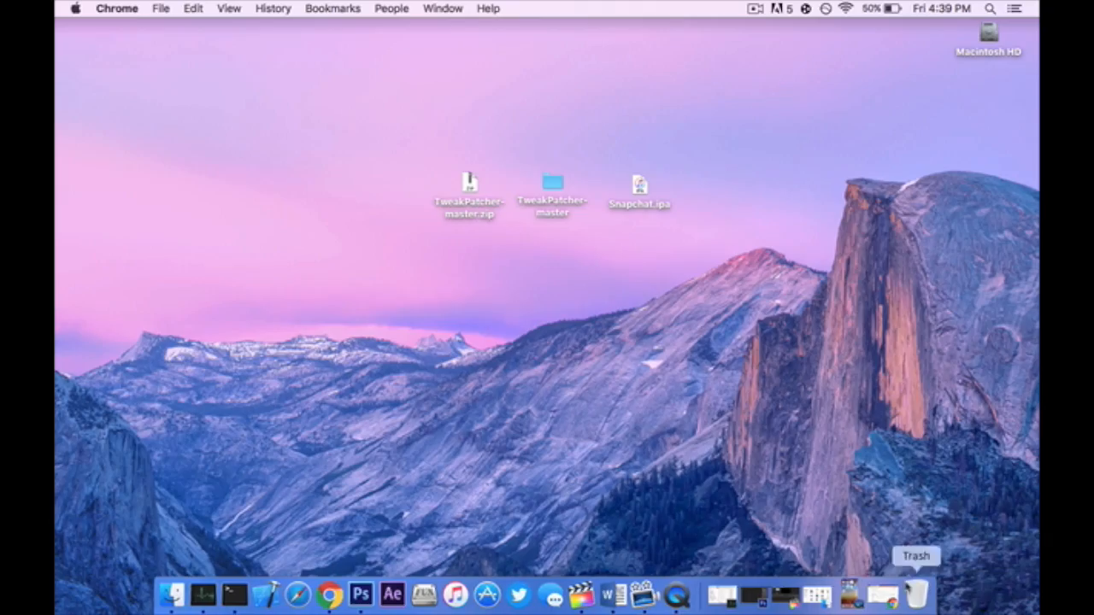
- Review the TweakPatcher project page and return to the Finder desktop
click(328, 595)
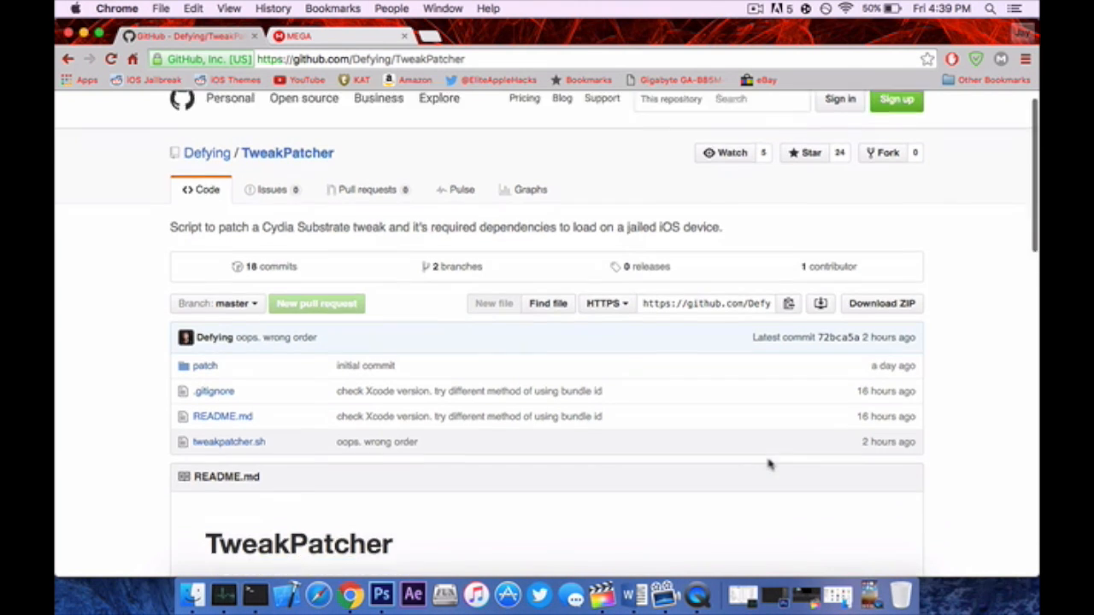
scroll(down, 3)
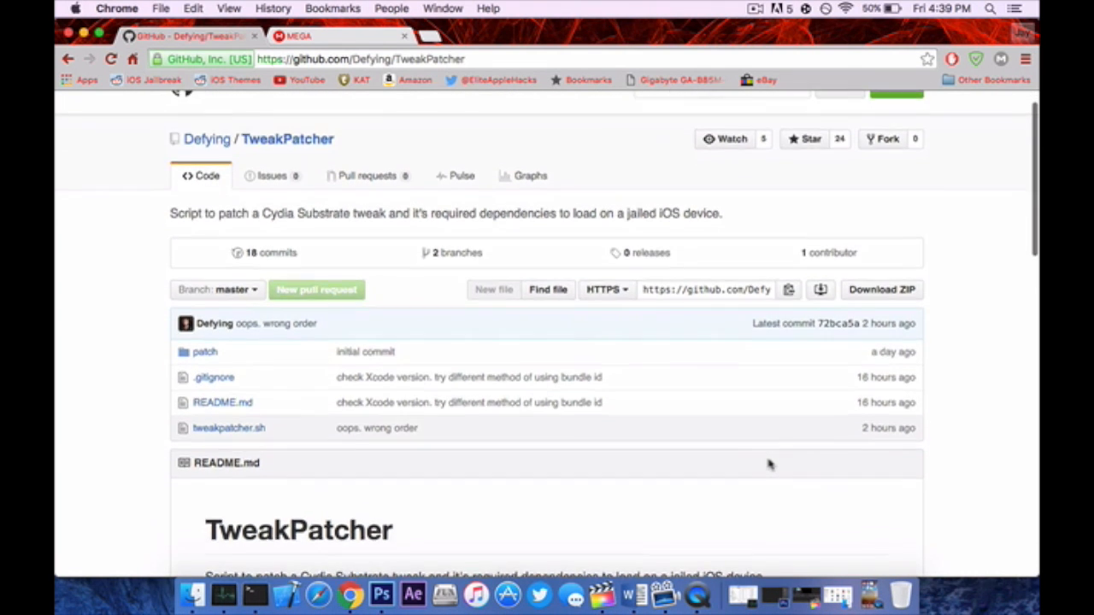
scroll(down, 3)
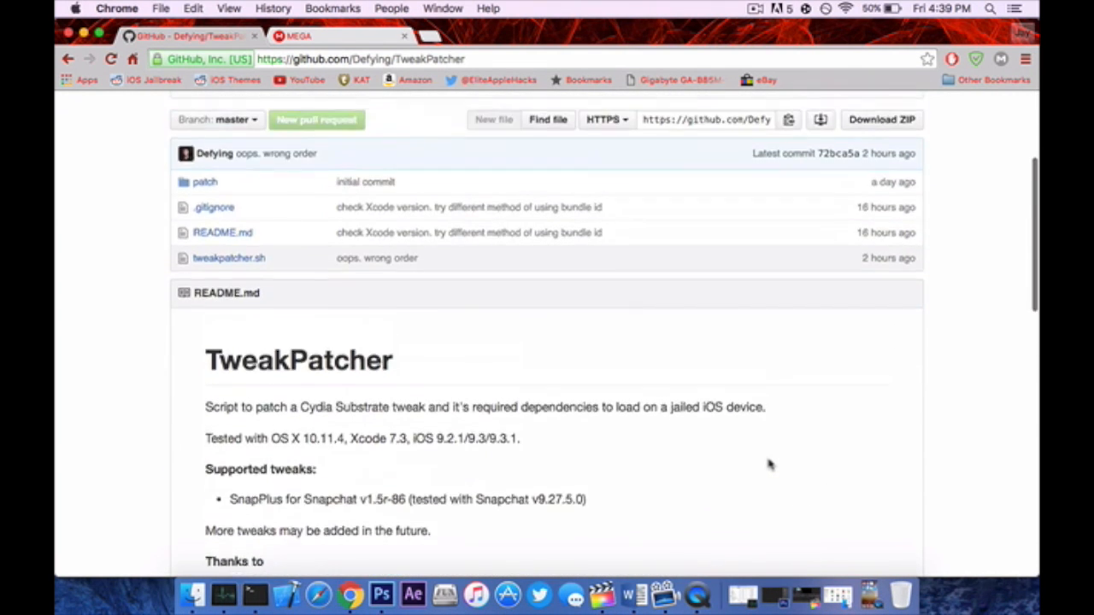
scroll(down, 3)
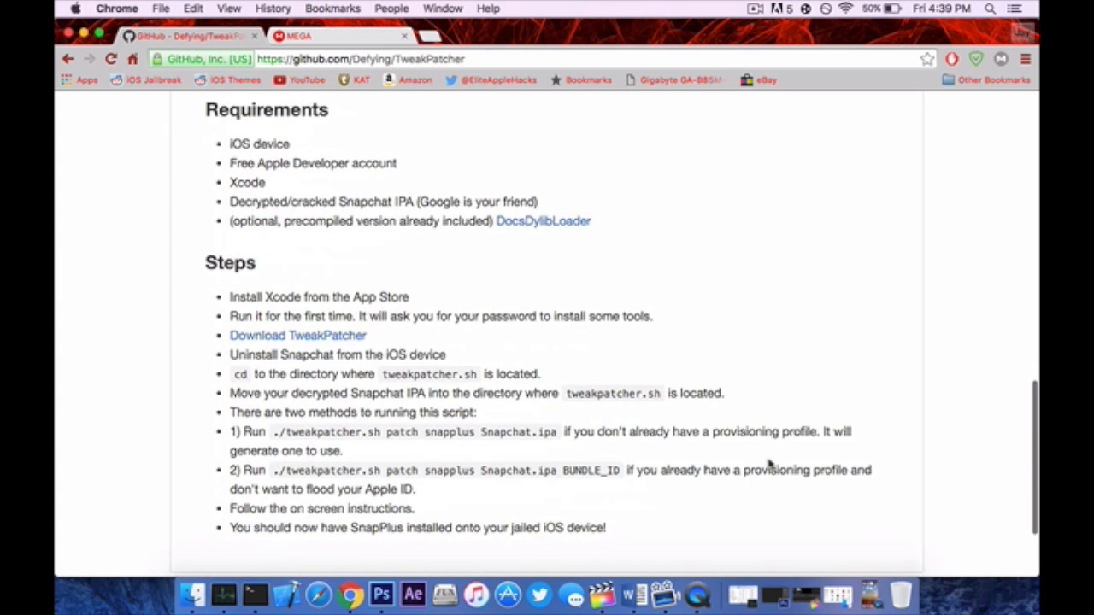
mouse_move(257, 341)
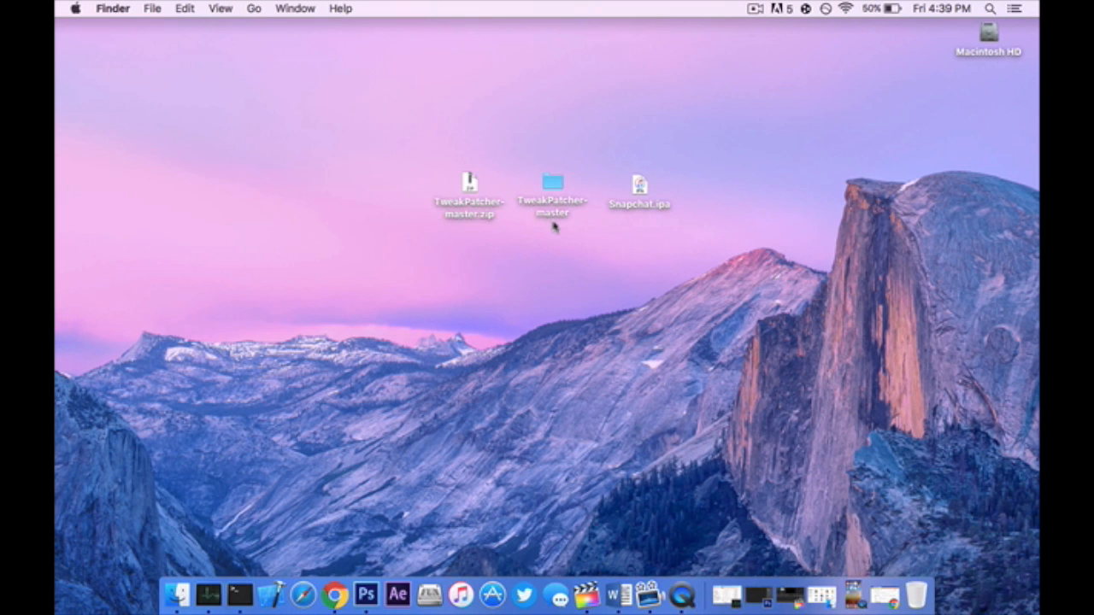
mouse_move(589, 280)
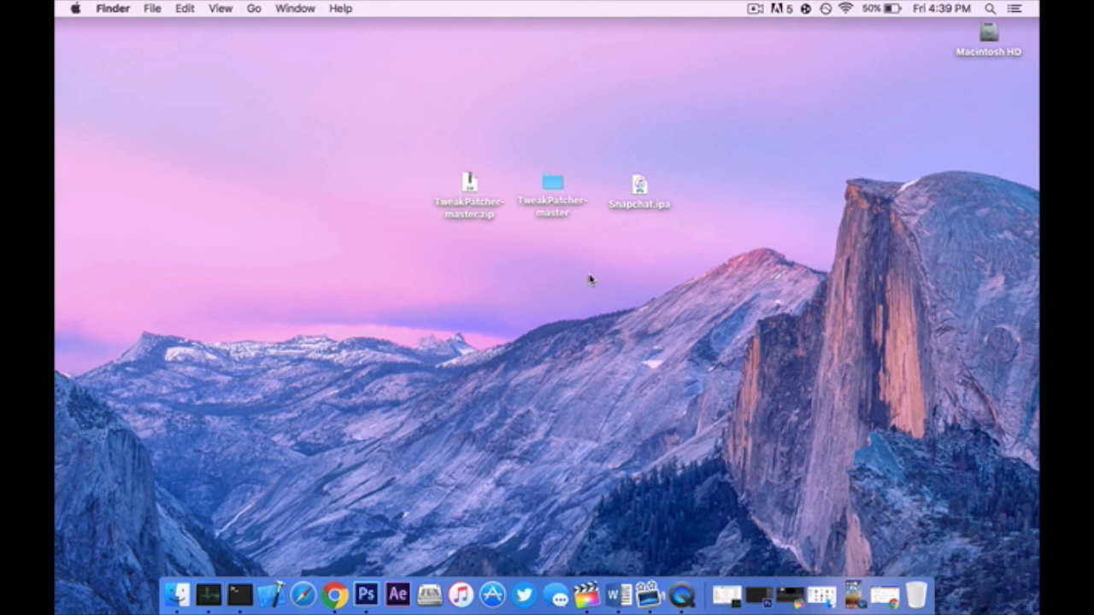
mouse_move(868, 554)
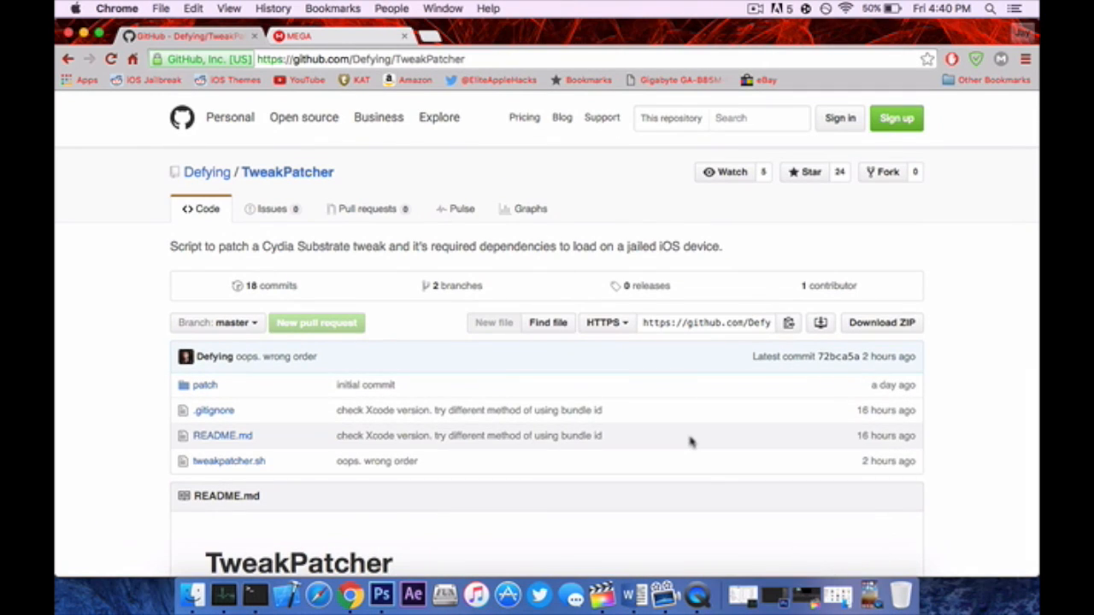
click(299, 36)
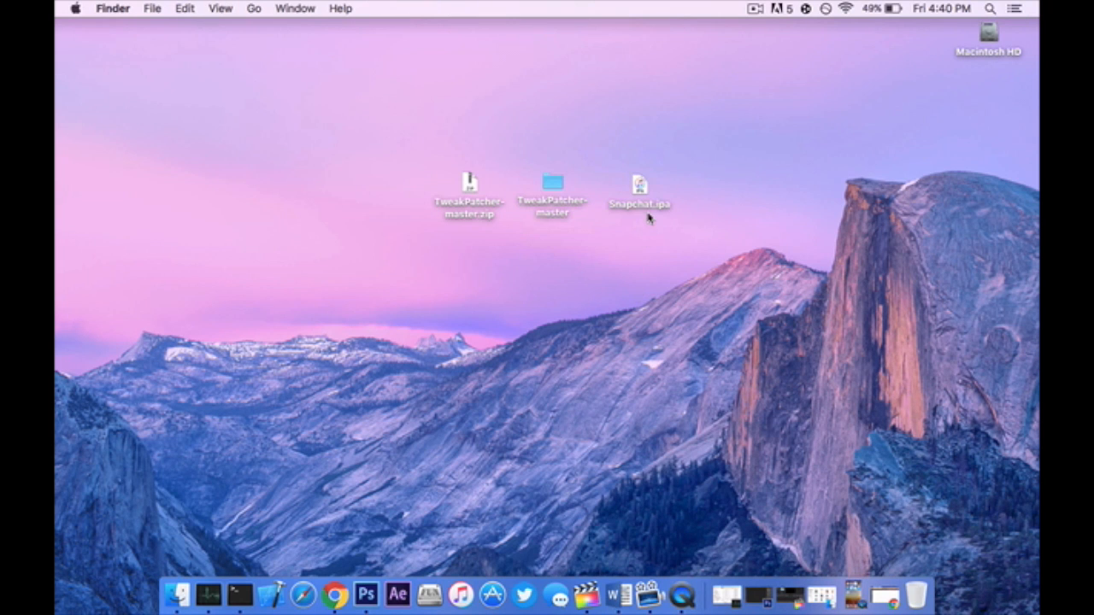
- Rename Snapchat.ipa to SC.ipa and move it into the TweakPatcher-master folder
double_click(640, 185)
text(SC)
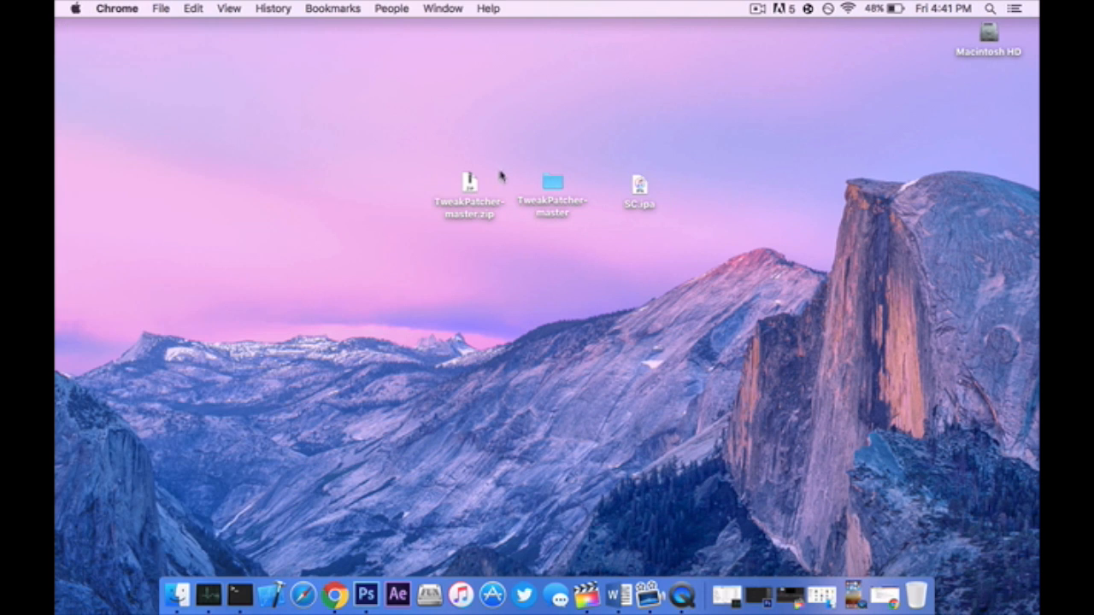
double_click(552, 185)
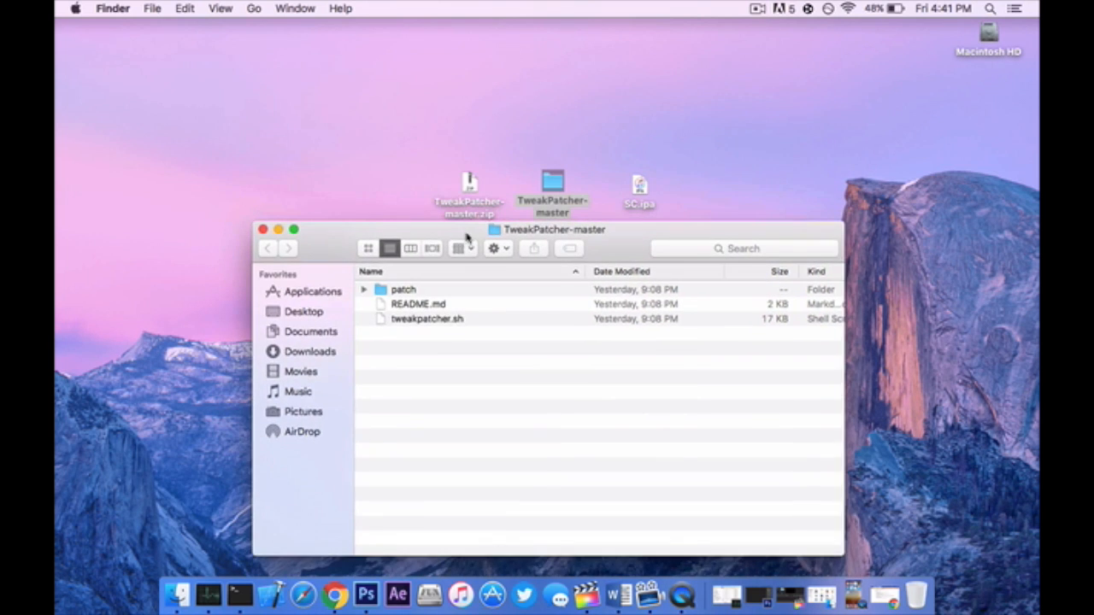
click(639, 184)
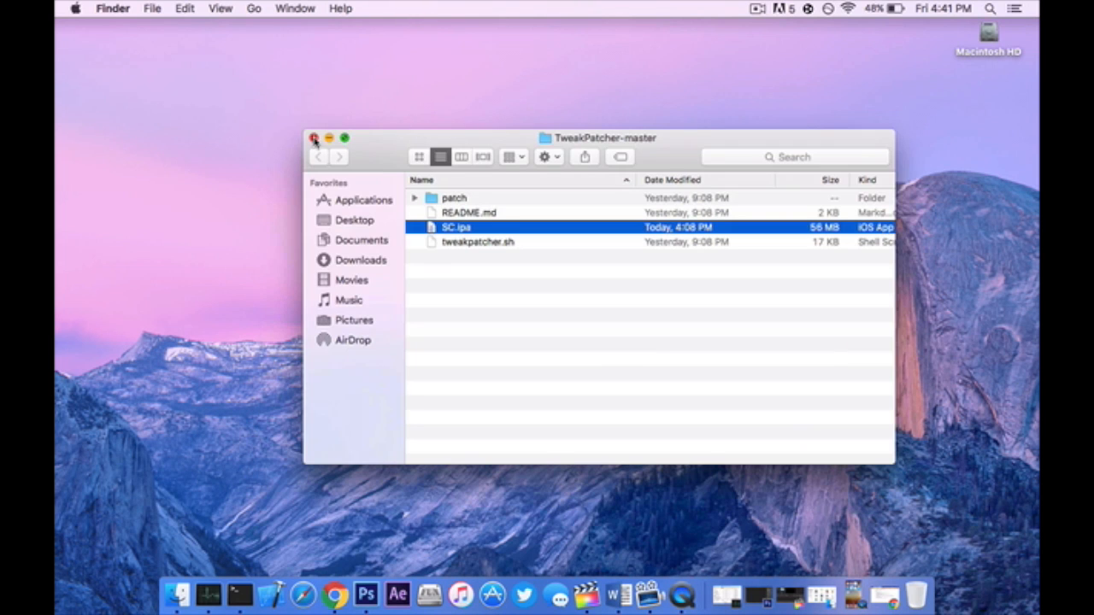
click(315, 137)
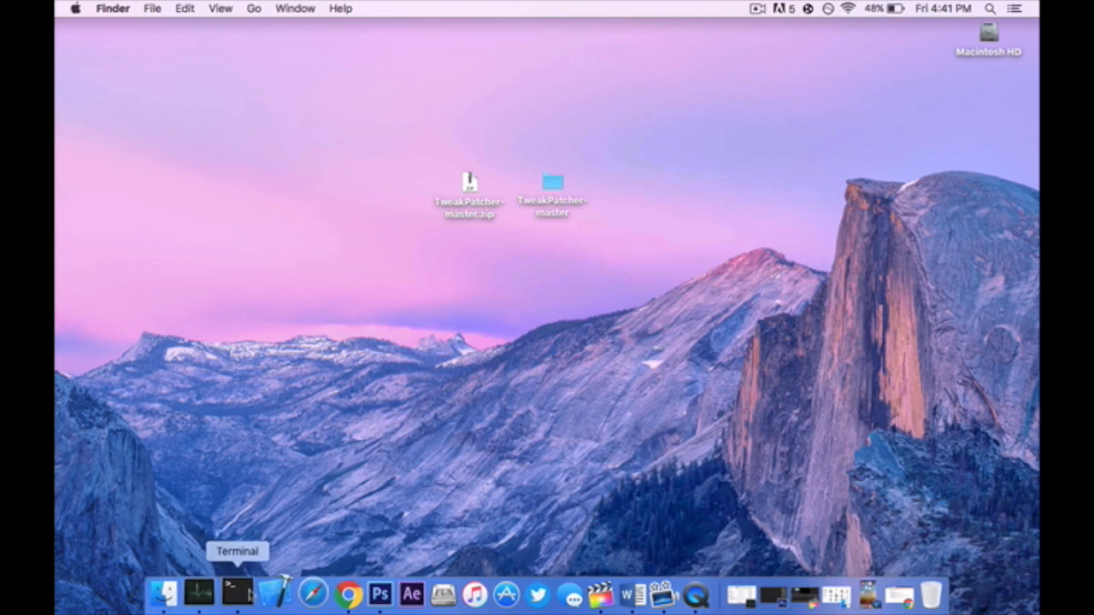
- Start Terminal in TweakPatcher-master and confirm the SC.ipa file name in Finder
click(235, 591)
text(cd /Users/[redacted]/Desktop/TweakPatcher-master)
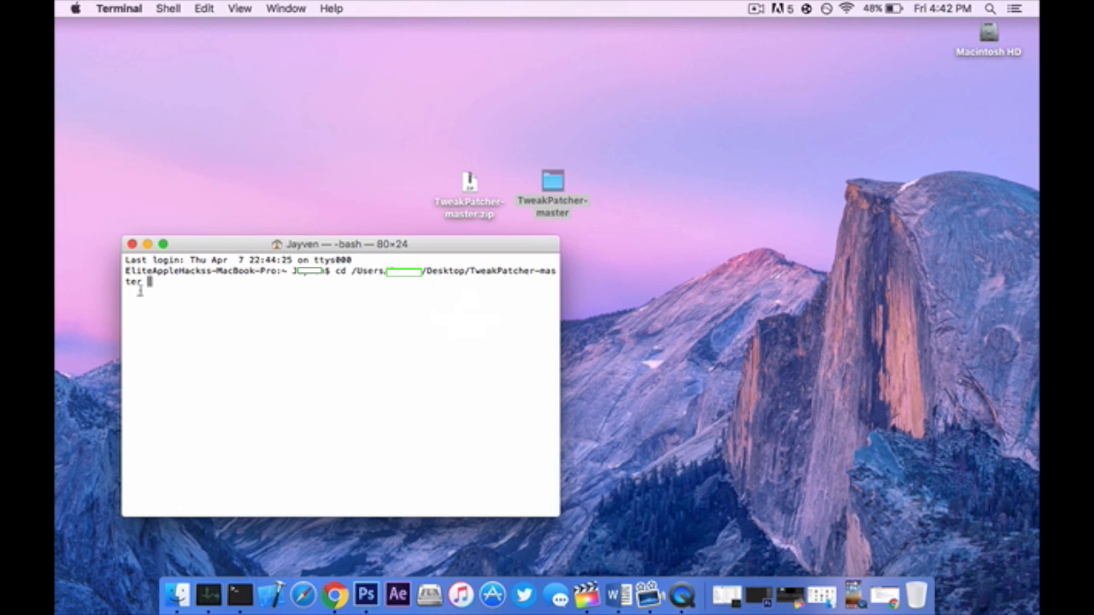
mouse_move(167, 320)
text(./tweakpatcher.sh patch snapplus)
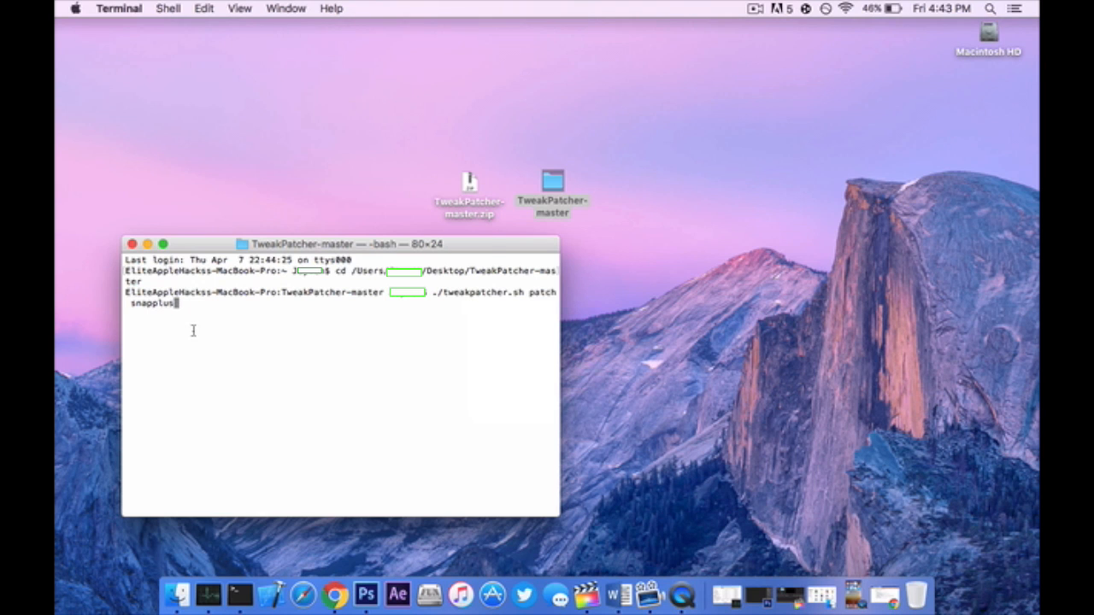
click(550, 181)
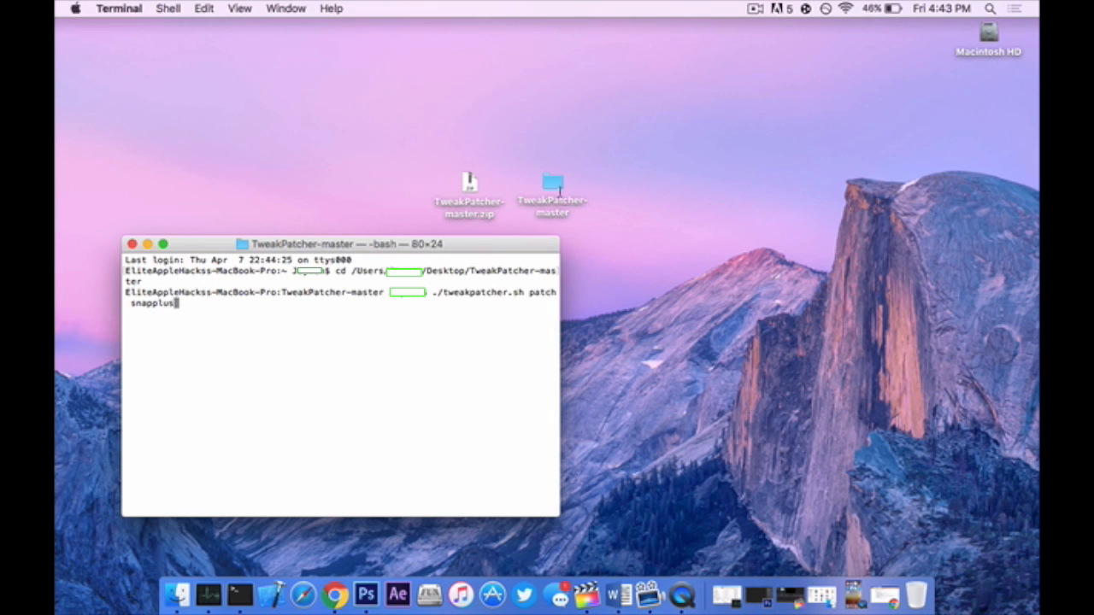
double_click(551, 185)
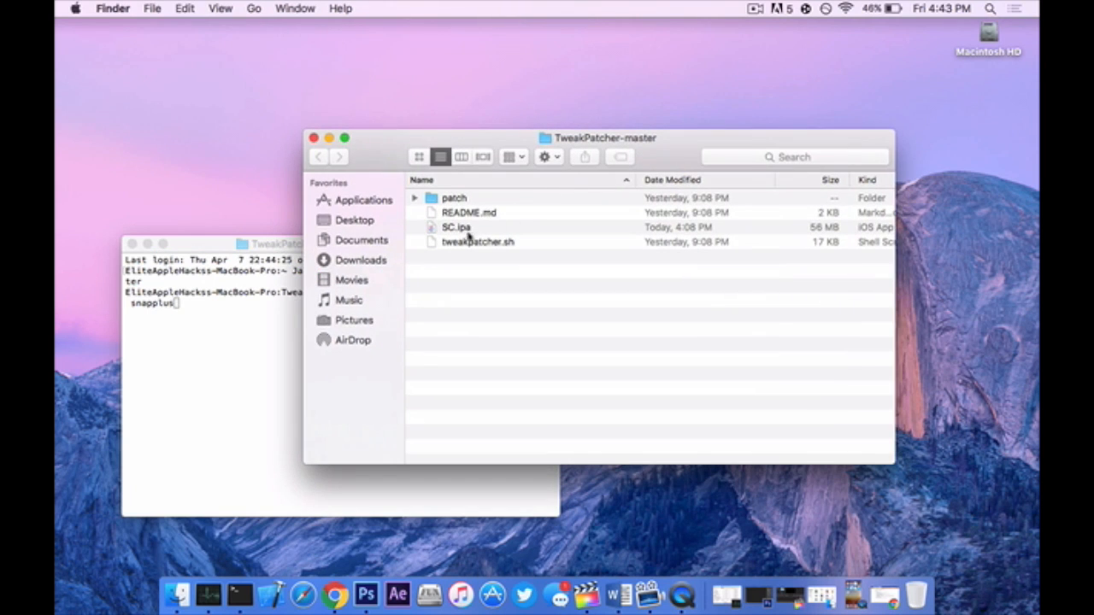
click(455, 226)
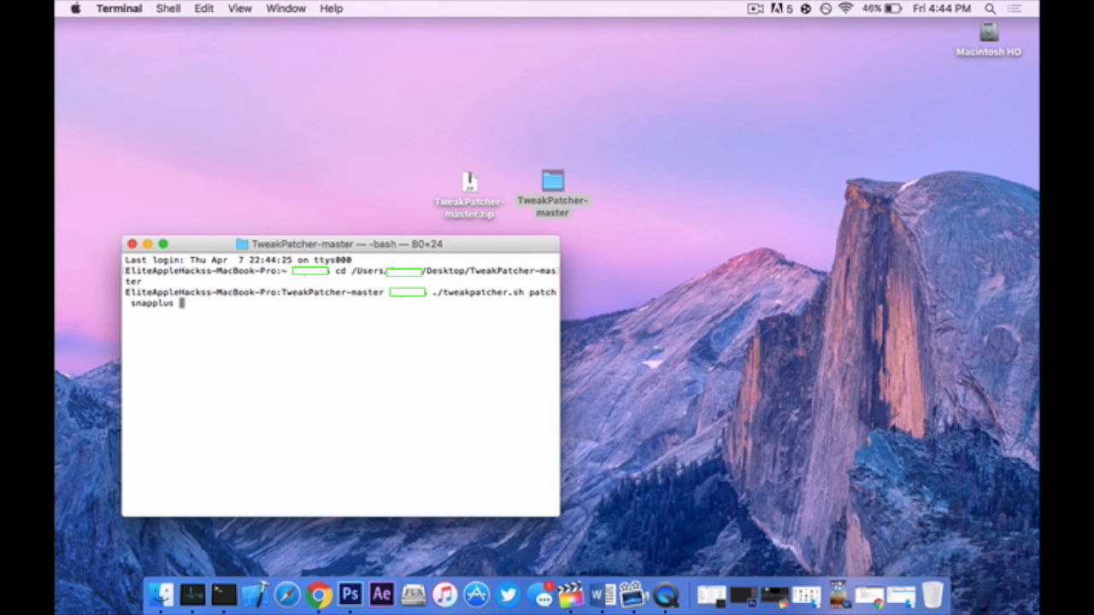
- Complete the patch command with SC.ipa so ./tweakpatcher.sh patch snapplus runs on it
text(SC)
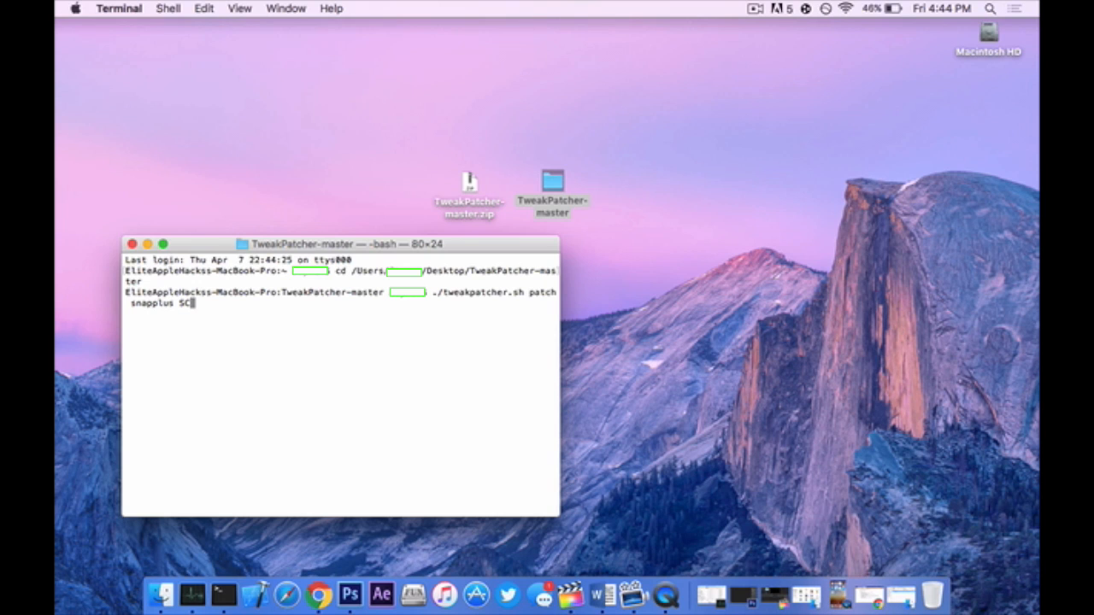
text(.ipa)
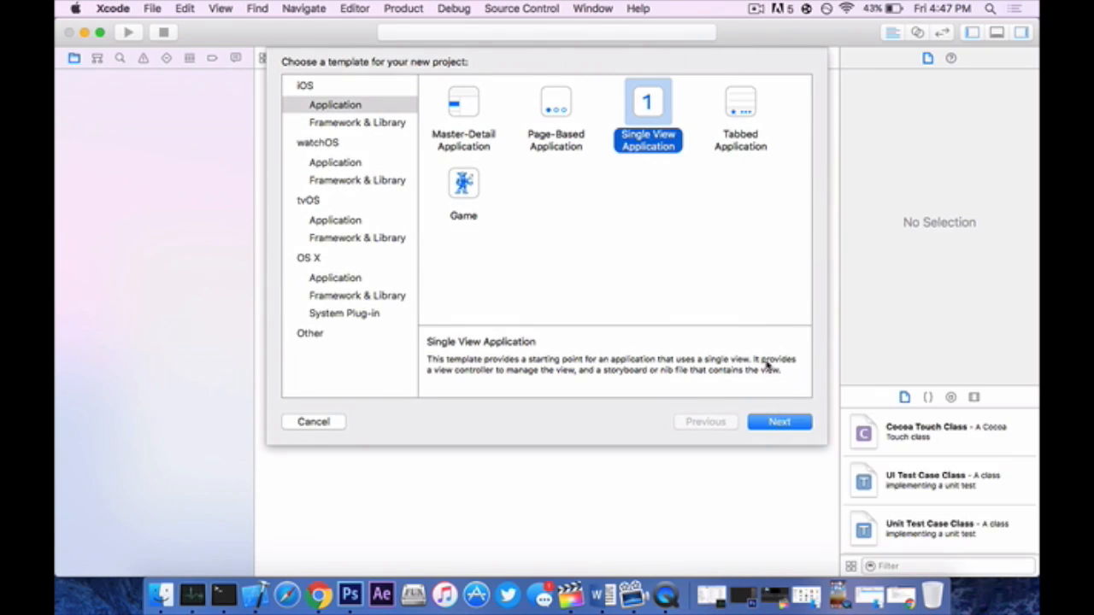
- Name the Single View project picaboo-A535A8C0-78EE-482C-81D2-58E19FDBE with the com.toyopagroup identifier
click(780, 420)
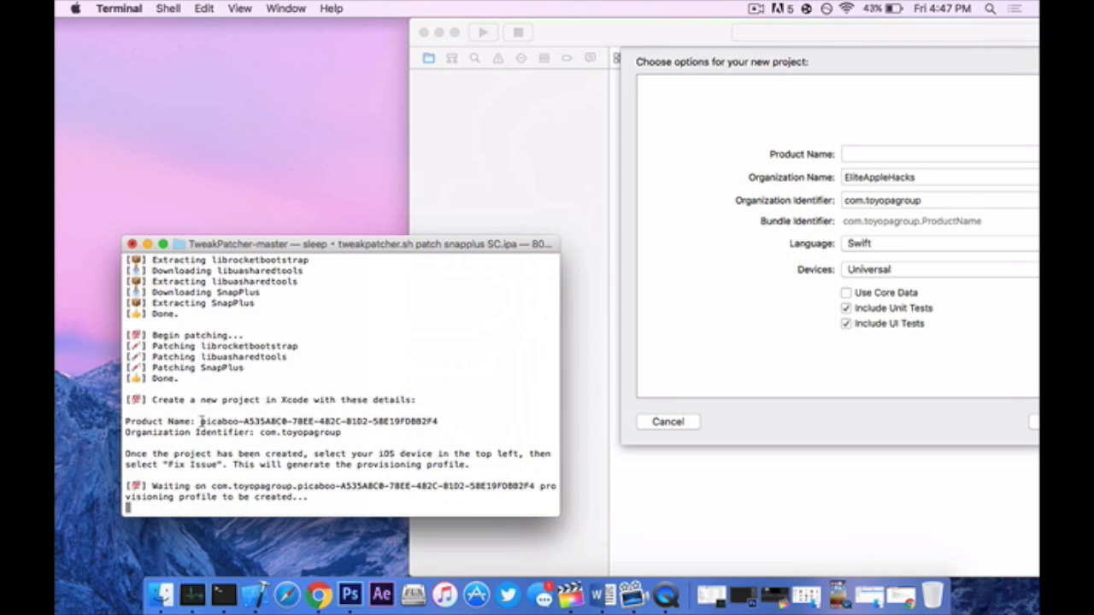
double_click(318, 420)
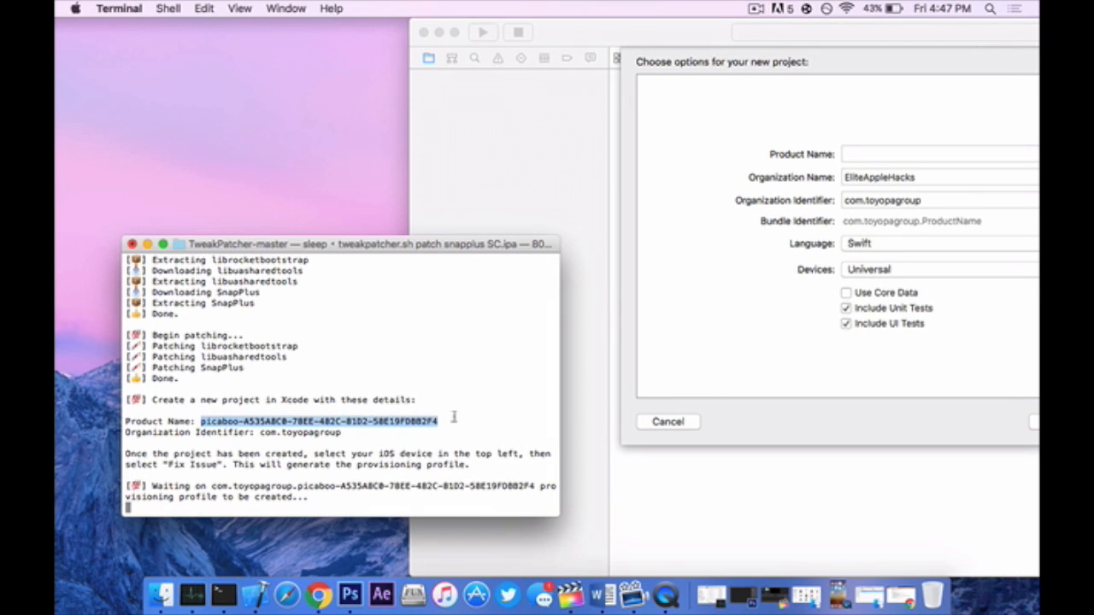
mouse_move(666, 325)
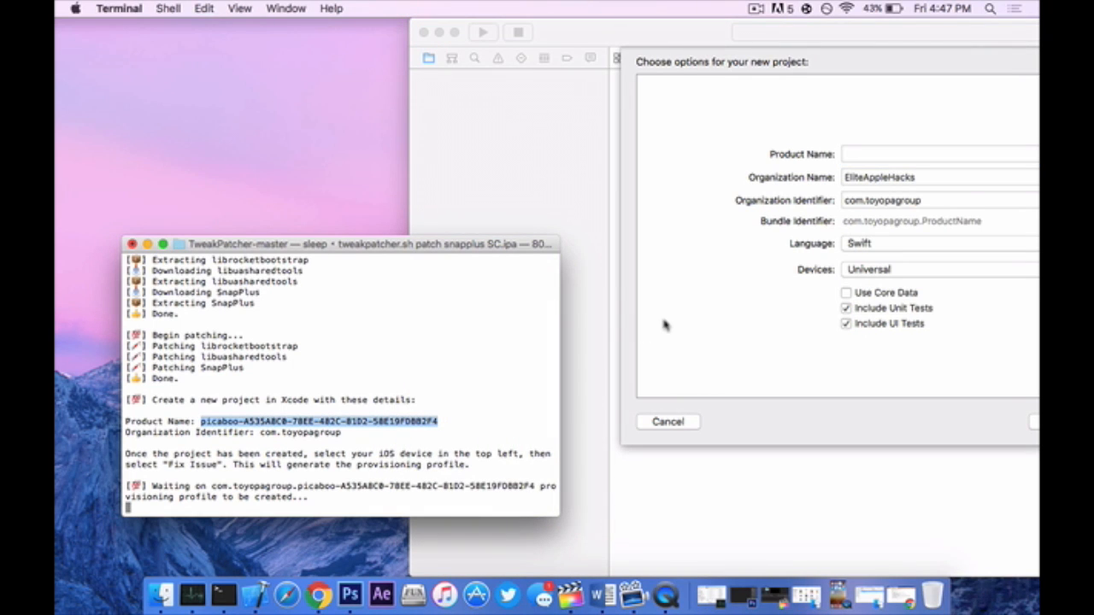
click(940, 154)
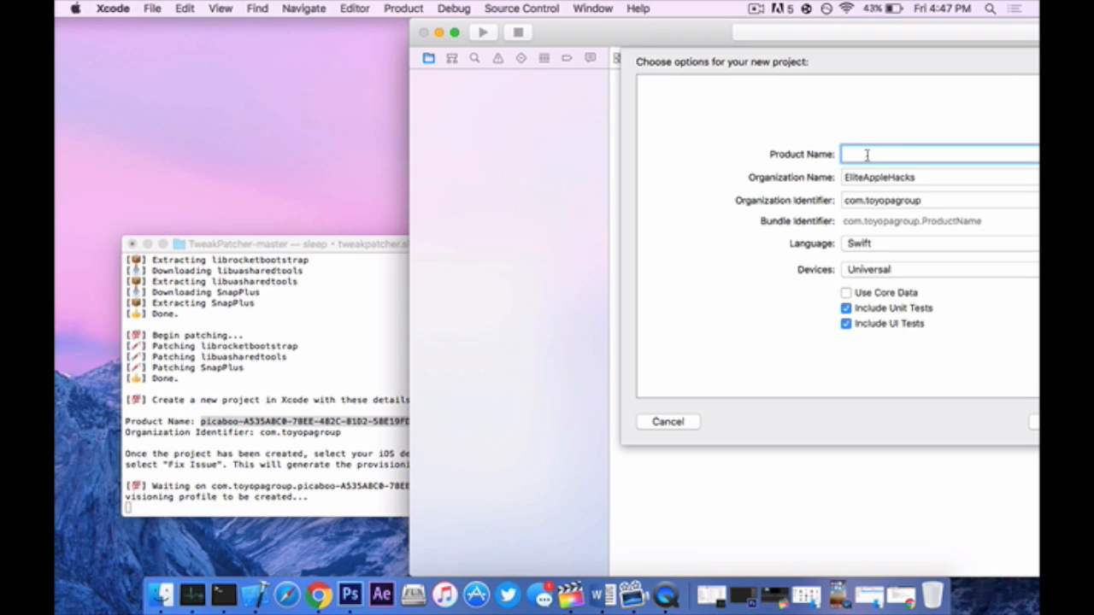
text(picaboo-A535A8C0-78EE-482C-81D2-58E19FDBE)
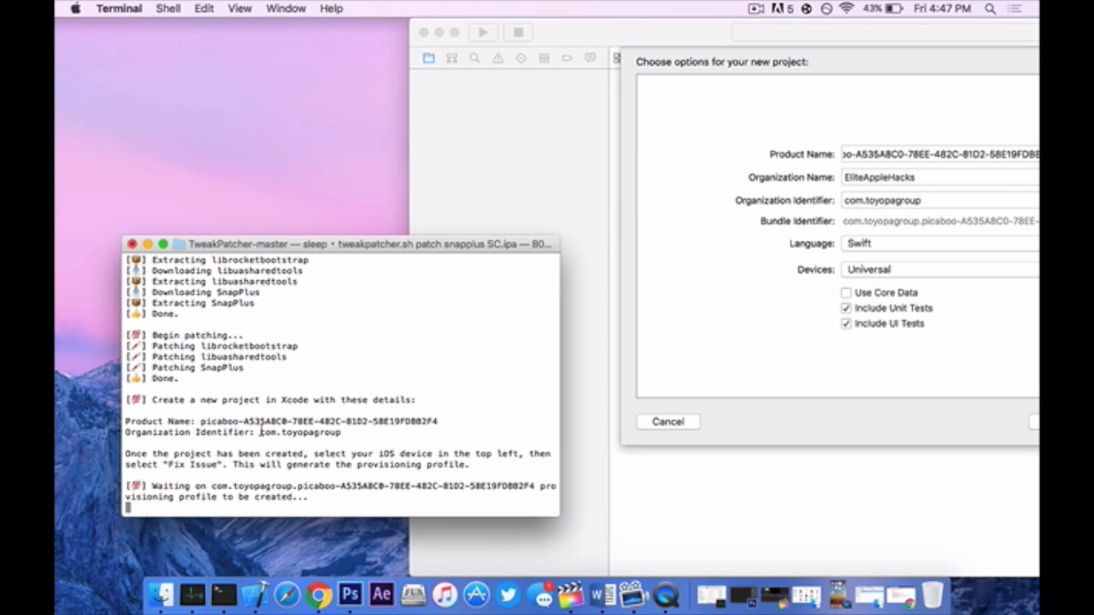
double_click(294, 431)
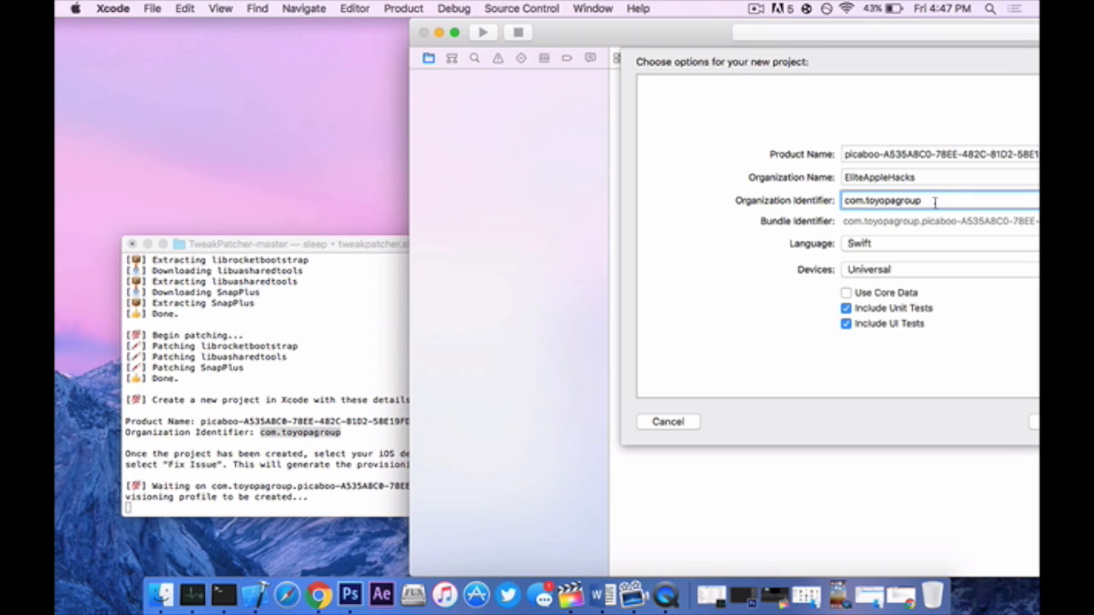
double_click(881, 200)
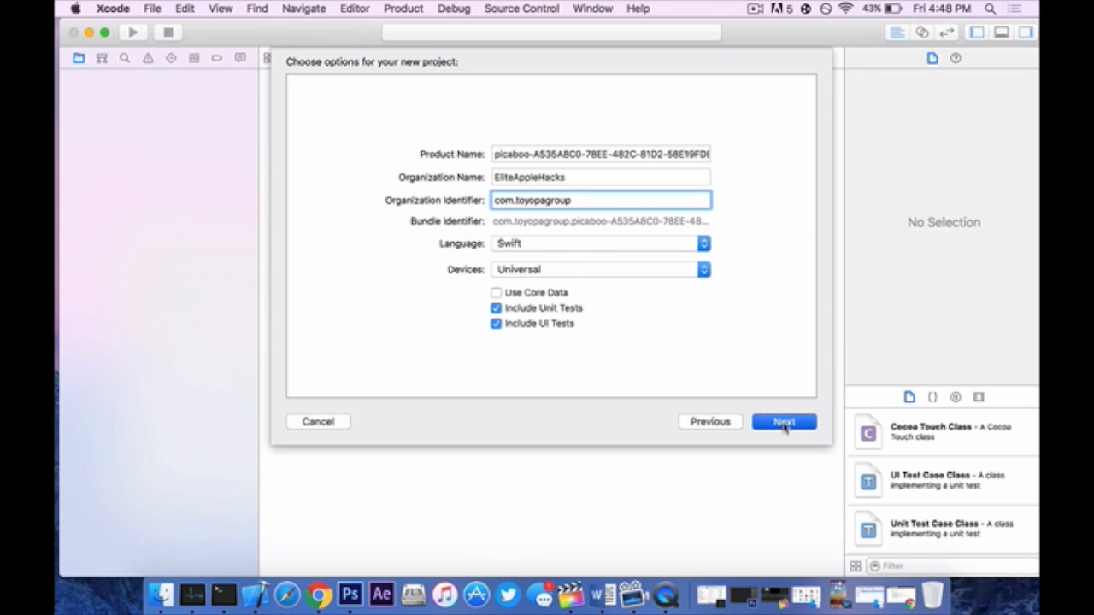
click(782, 421)
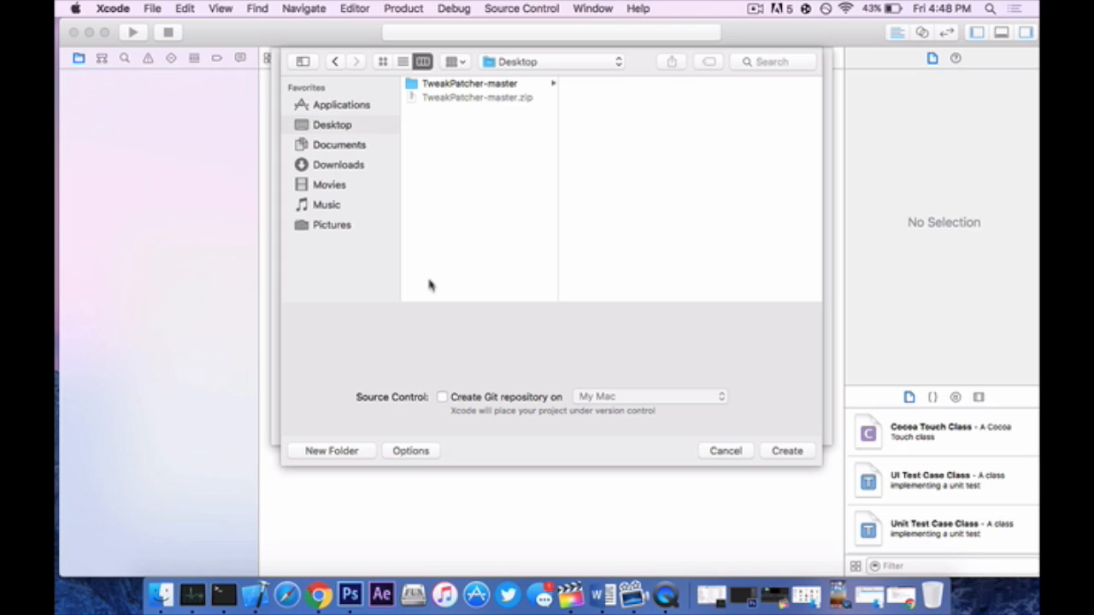
mouse_move(386, 306)
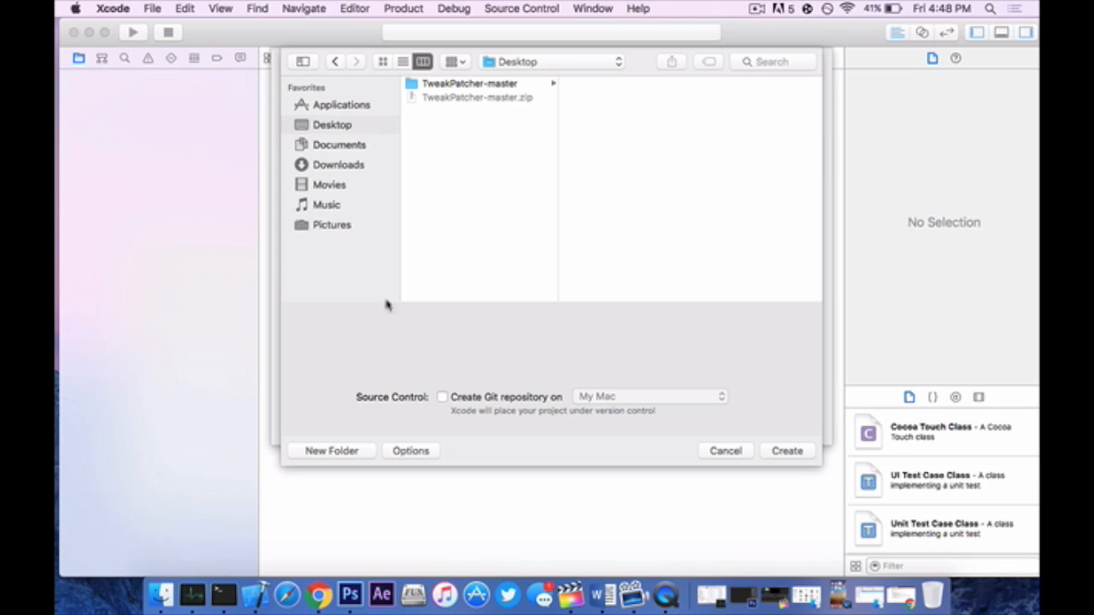
- Save the new project into a new SC Hack folder on the Desktop
click(332, 451)
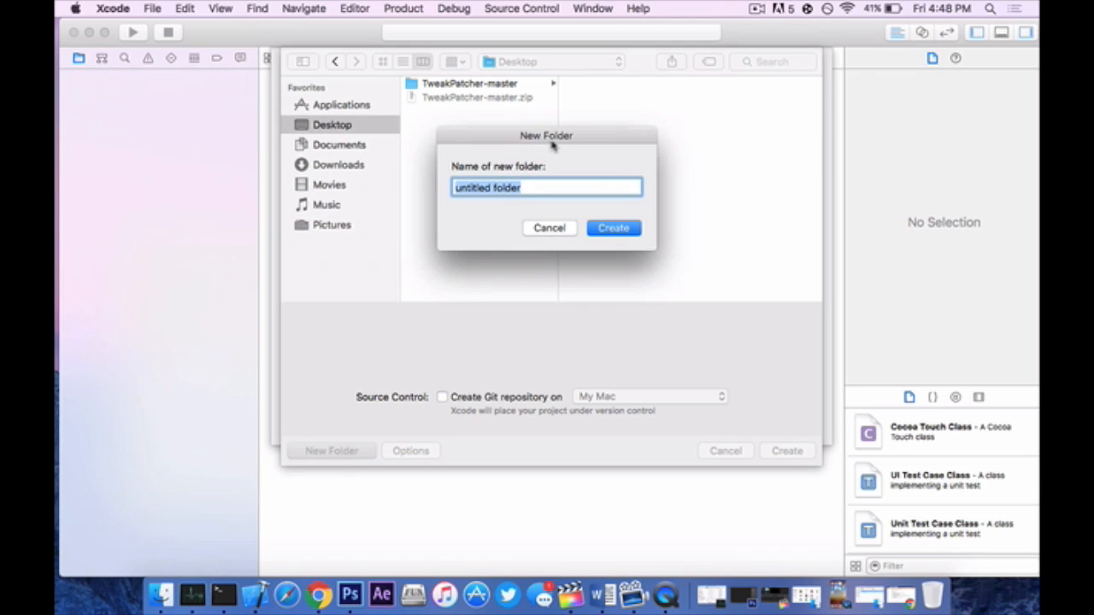
text(SC H)
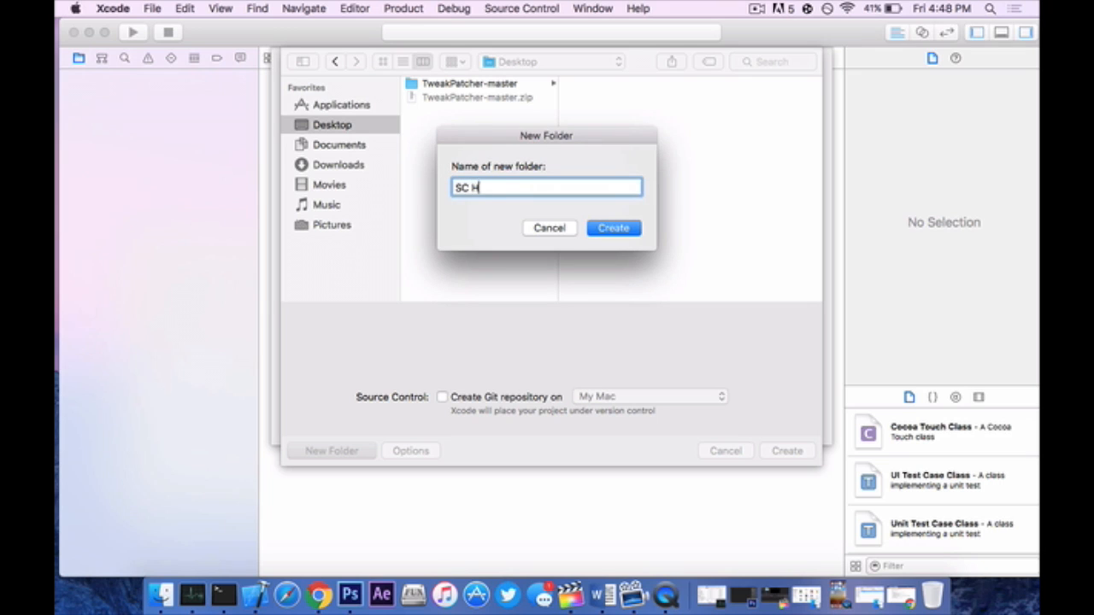
click(611, 228)
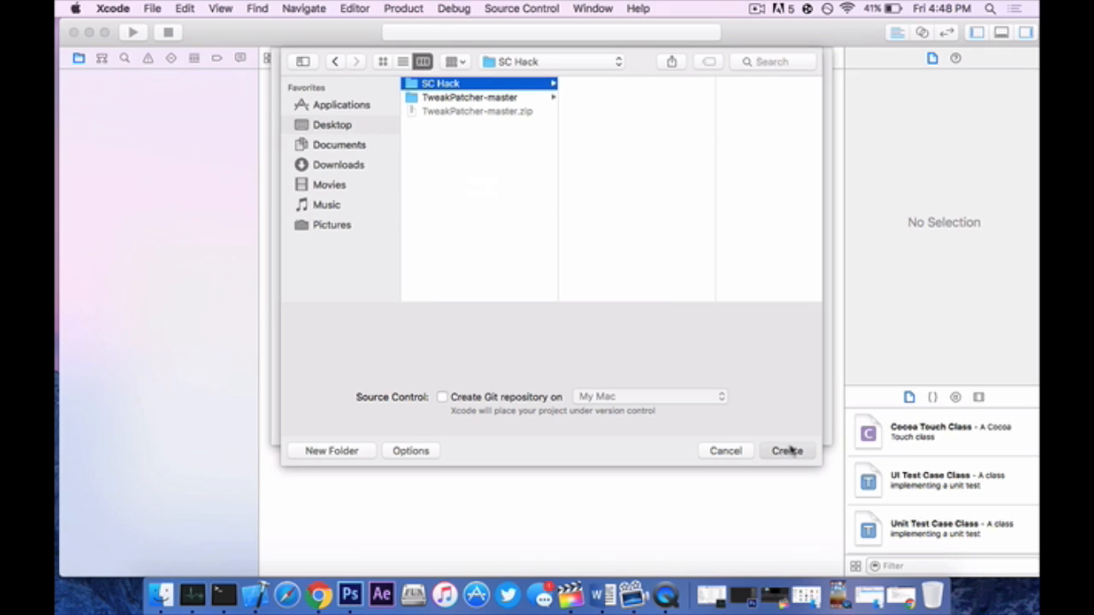
click(786, 451)
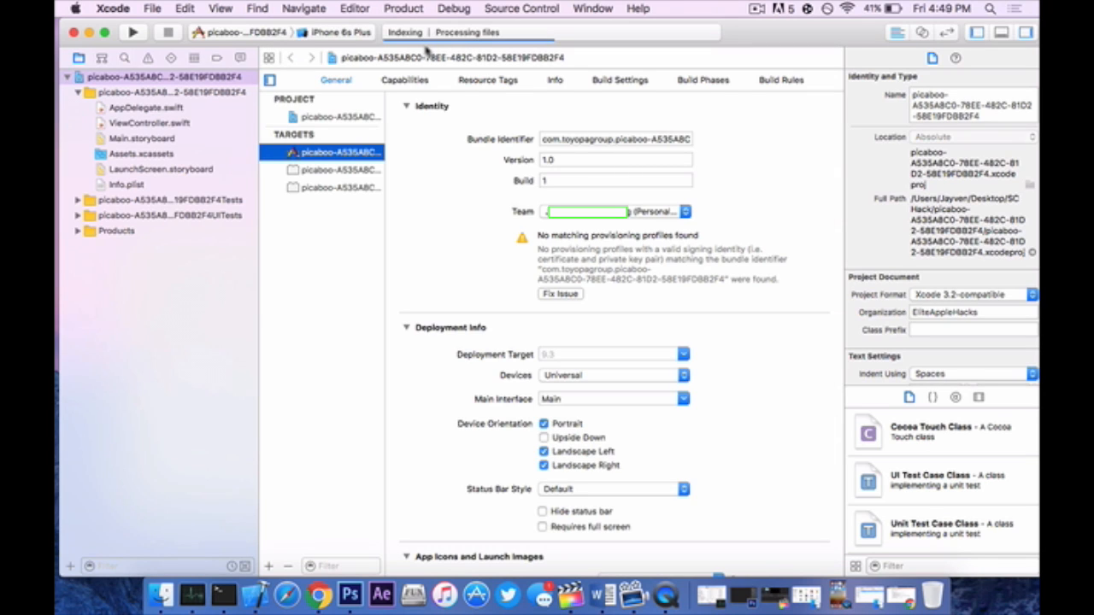
mouse_move(521, 219)
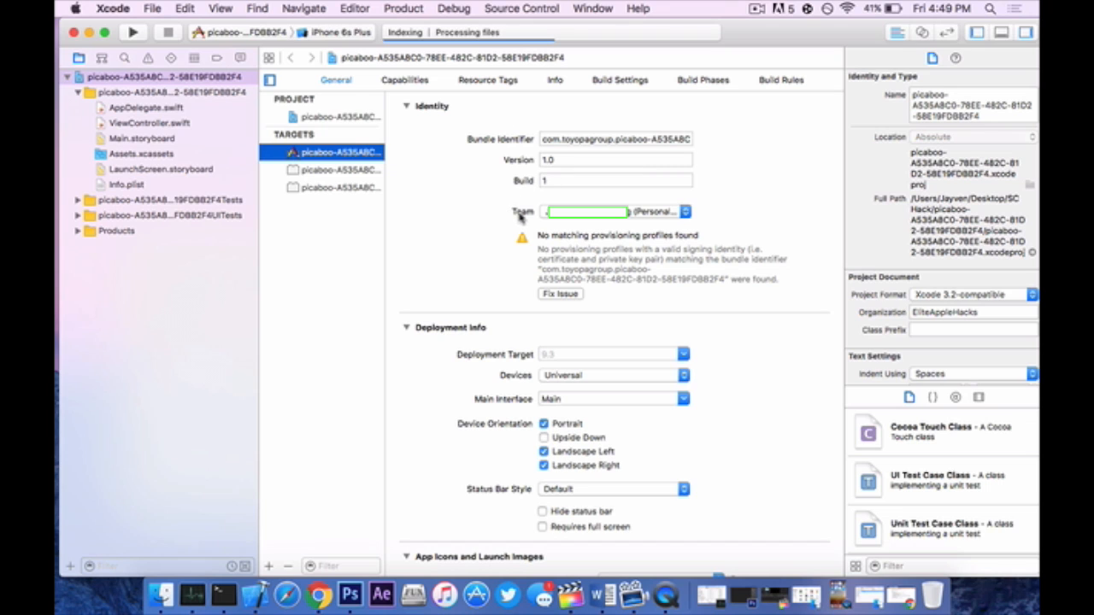
mouse_move(556, 304)
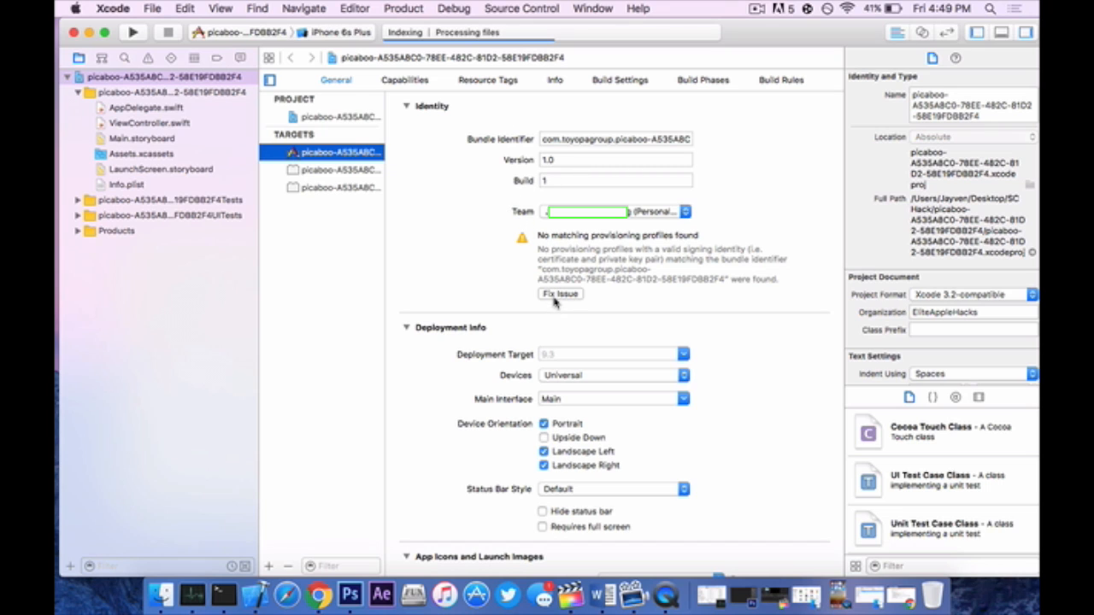
- Fix the missing provisioning profile and pick an iOS deployment target version
click(560, 294)
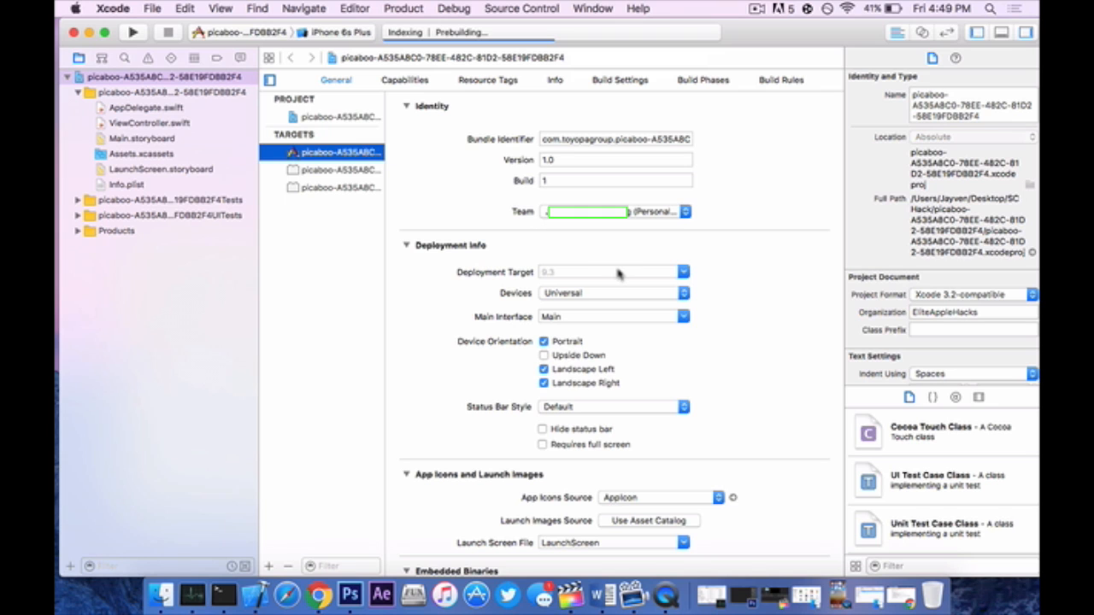
click(683, 272)
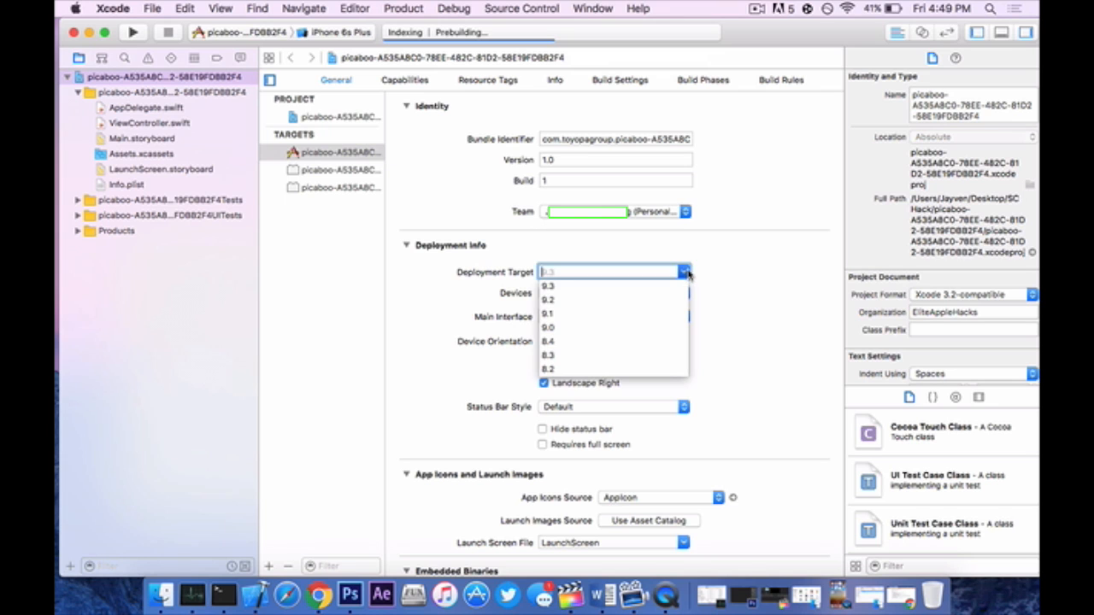
click(546, 299)
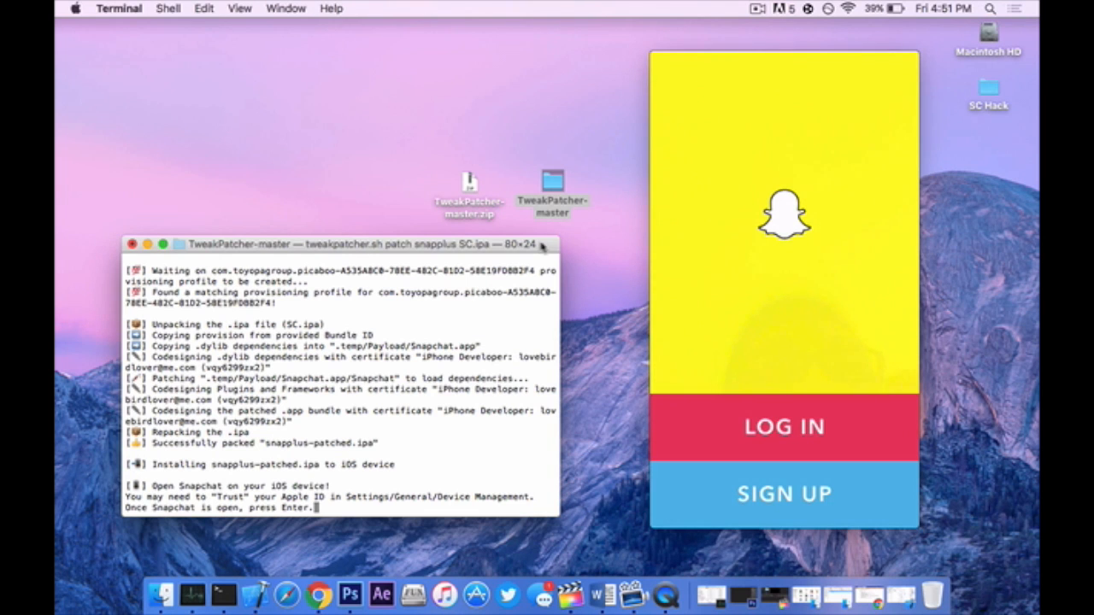
- Reach Snapchat's log in screen on the device and dismiss the Hey There prompt
click(782, 427)
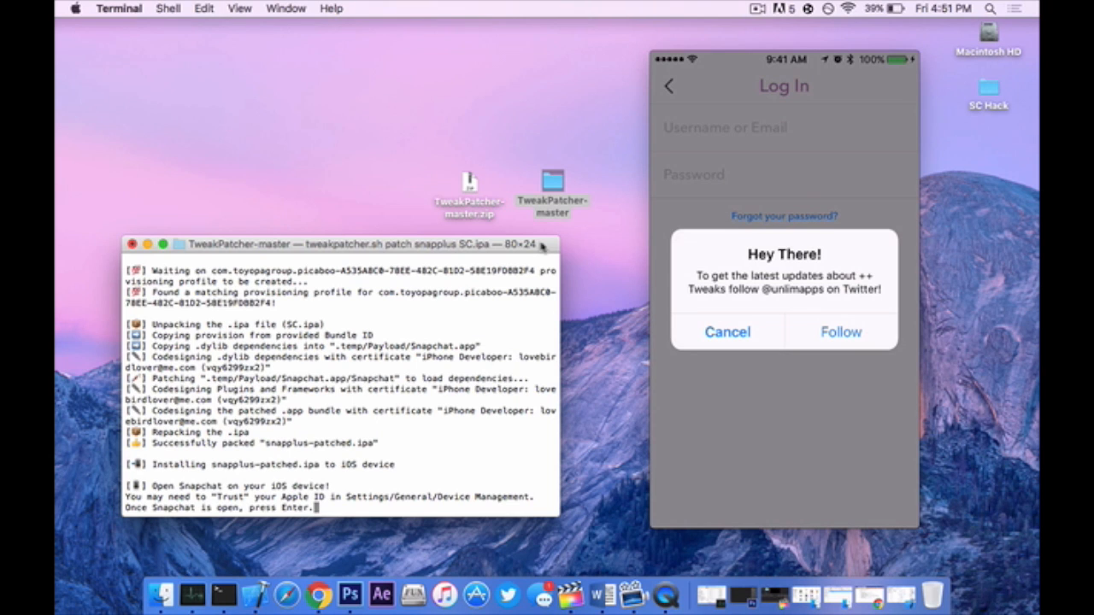
click(726, 126)
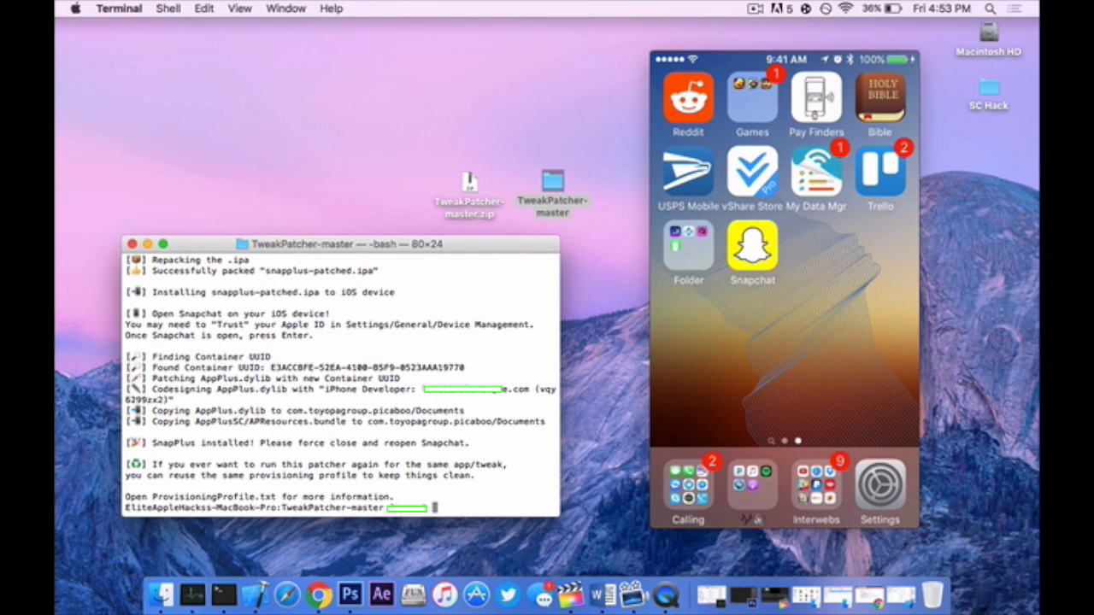
- Relaunch patched Snapchat and leave Manage Filters with Done to reach the camera
click(752, 248)
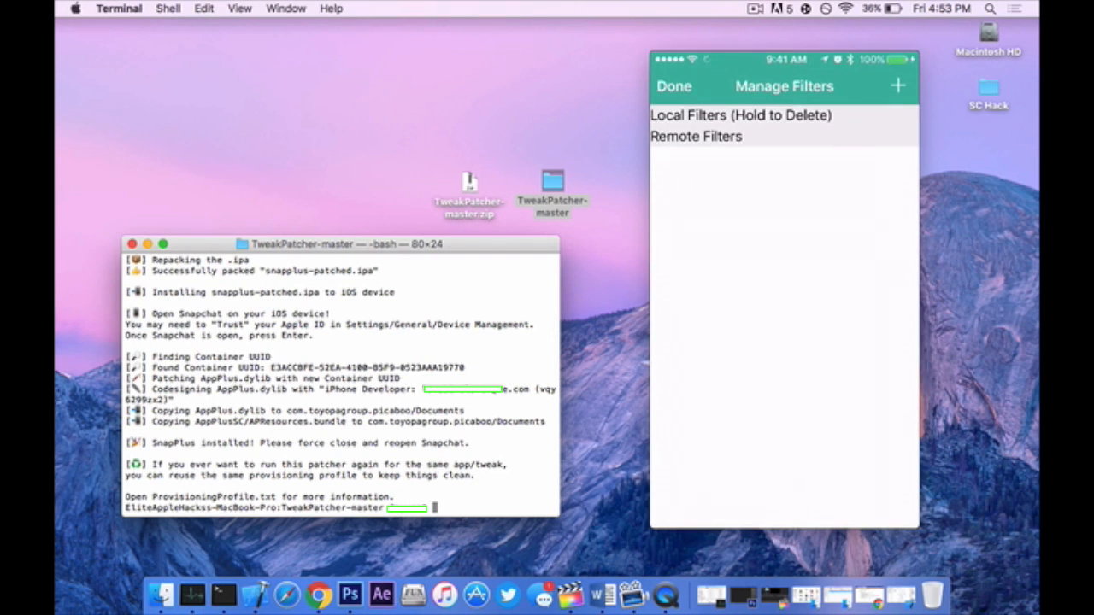
click(673, 85)
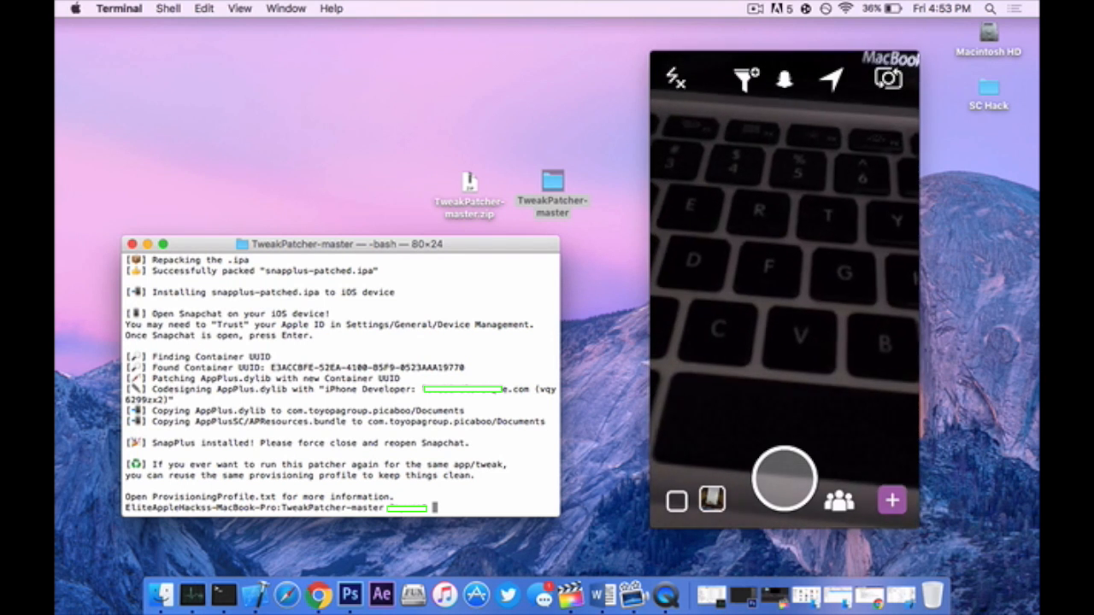